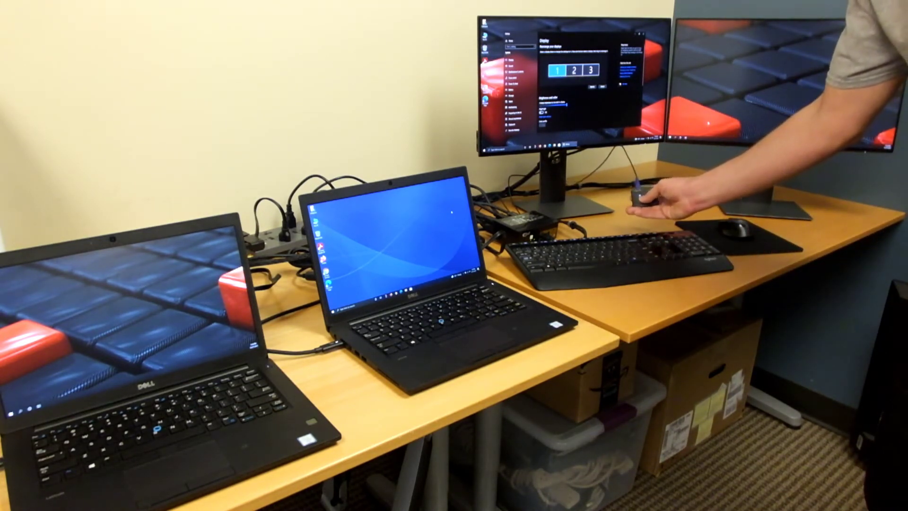
- Flip the KVM switch so the shared monitors, keyboard and mouse move to computer two
click(645, 202)
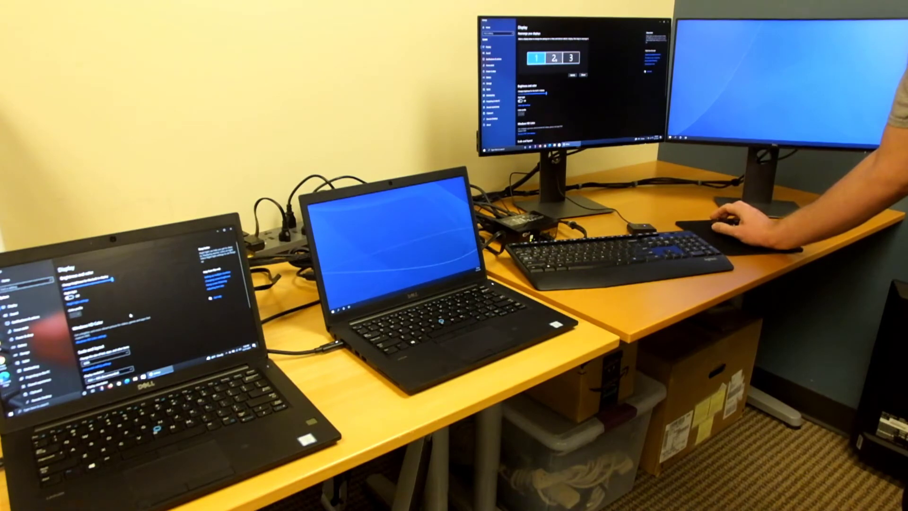
- Identify the displays so the laptop shows 1 and the shared monitors show 2 and 3
click(578, 73)
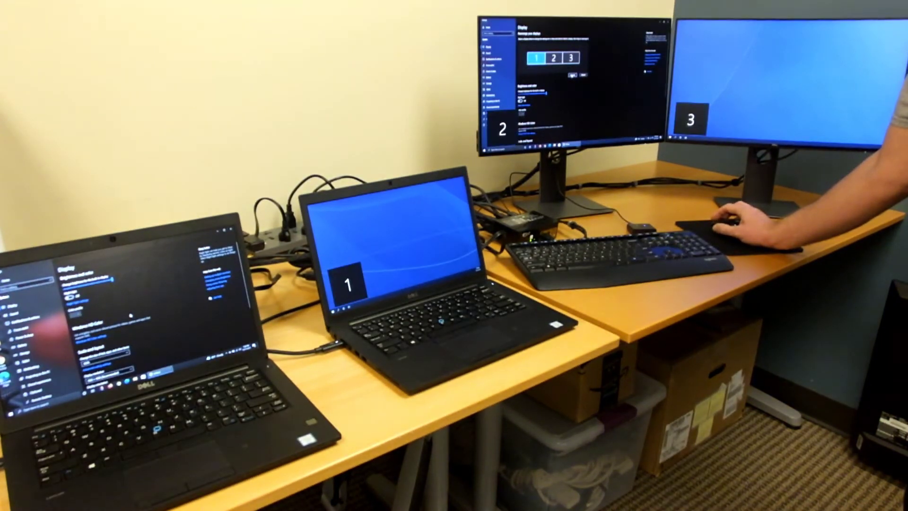